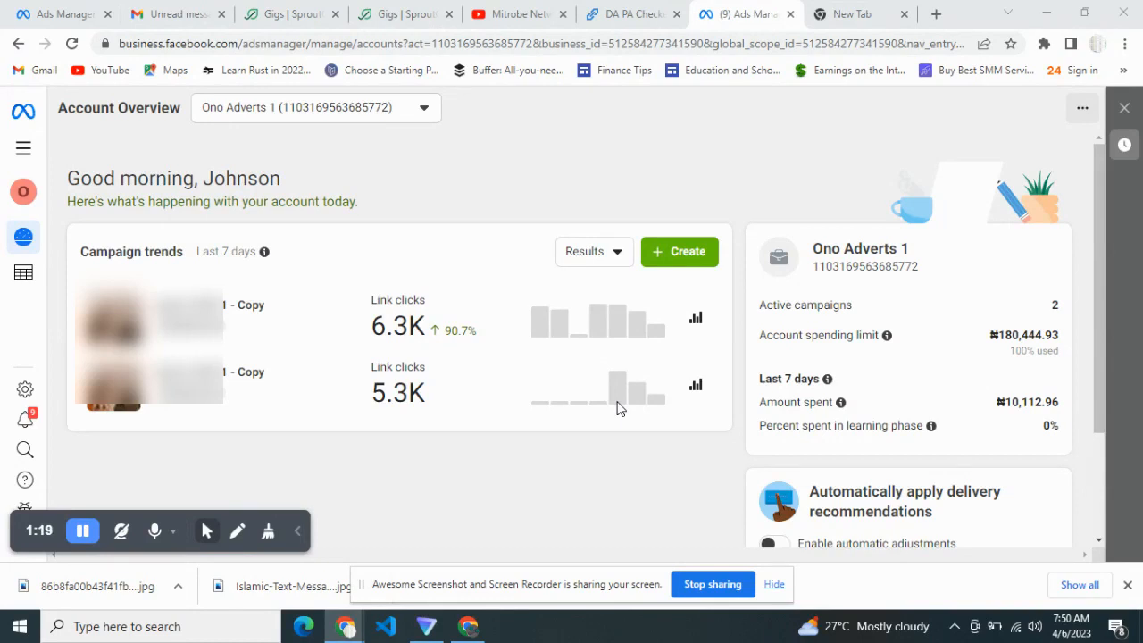
- Reach Billing for the Ono Adverts 1 ad account through the All tools menu under Manage business
left_click(83, 530)
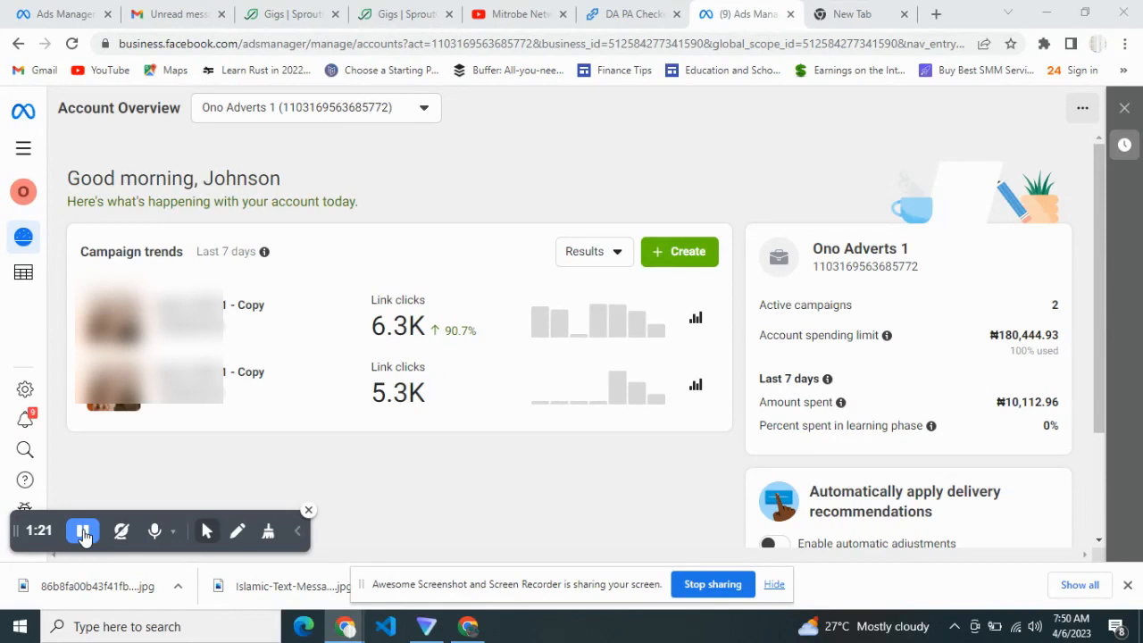
left_click(83, 530)
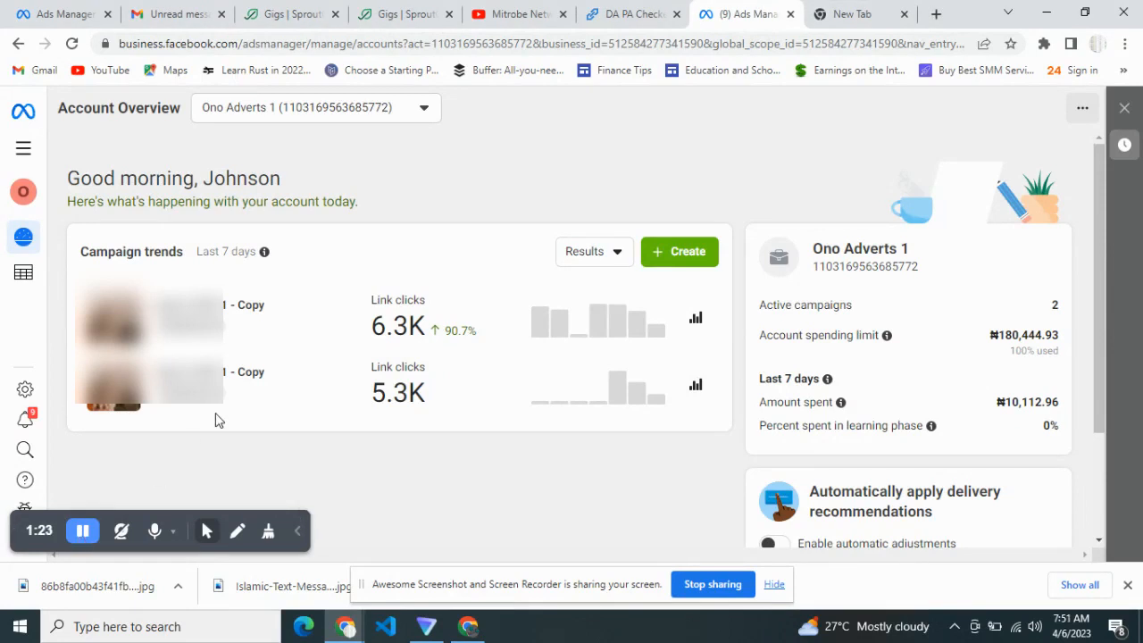
mouse_move(250, 404)
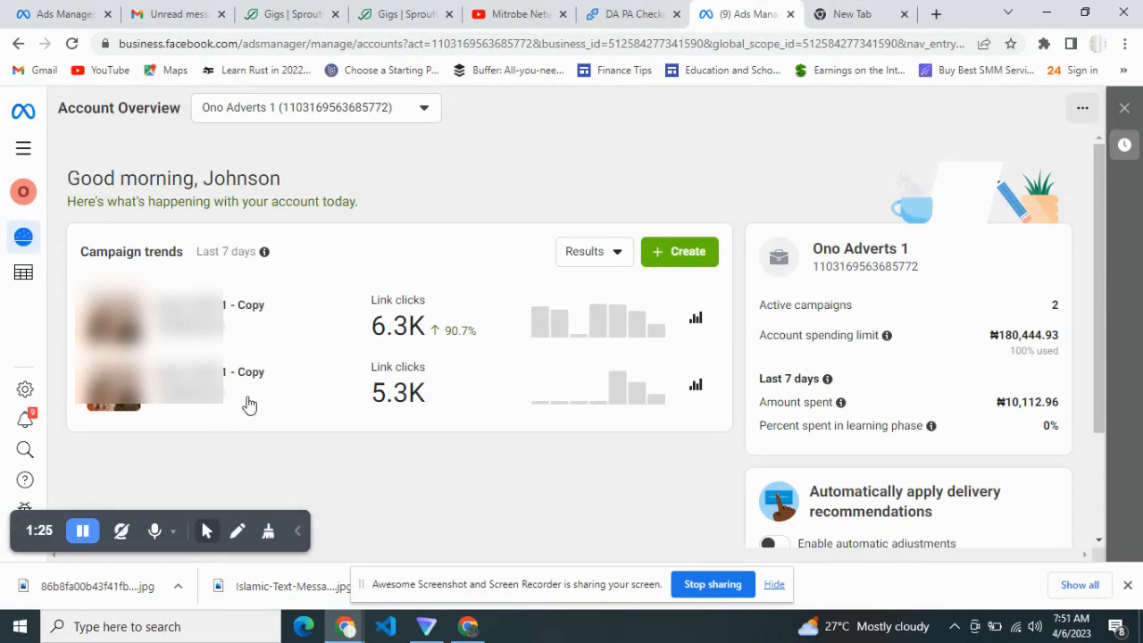
mouse_move(357, 334)
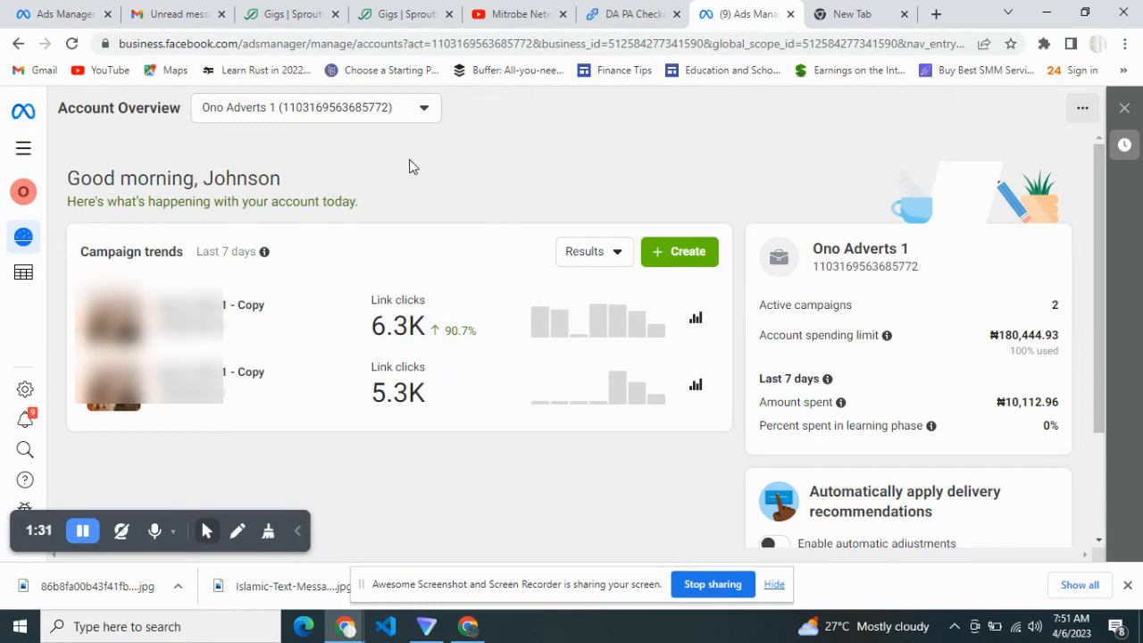
mouse_move(340, 154)
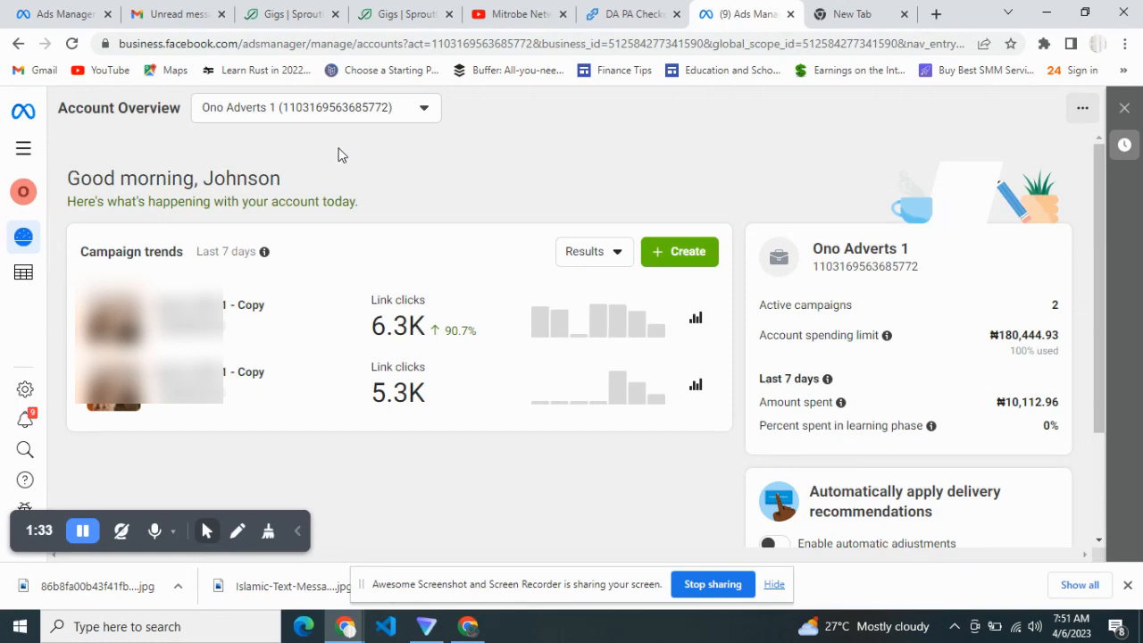
mouse_move(164, 189)
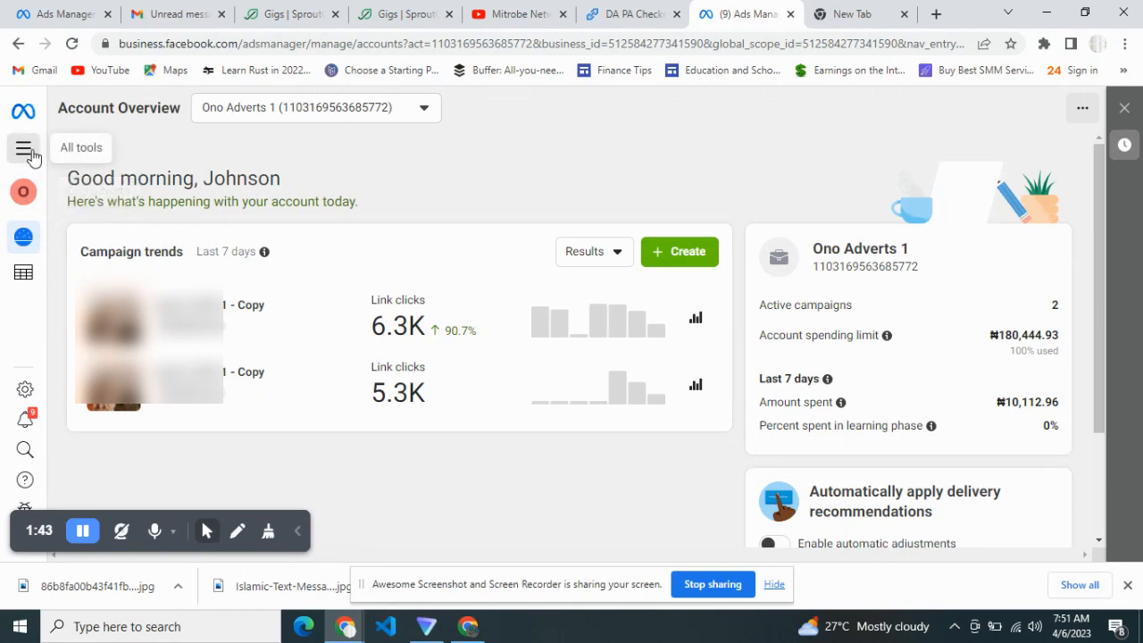
left_click(23, 146)
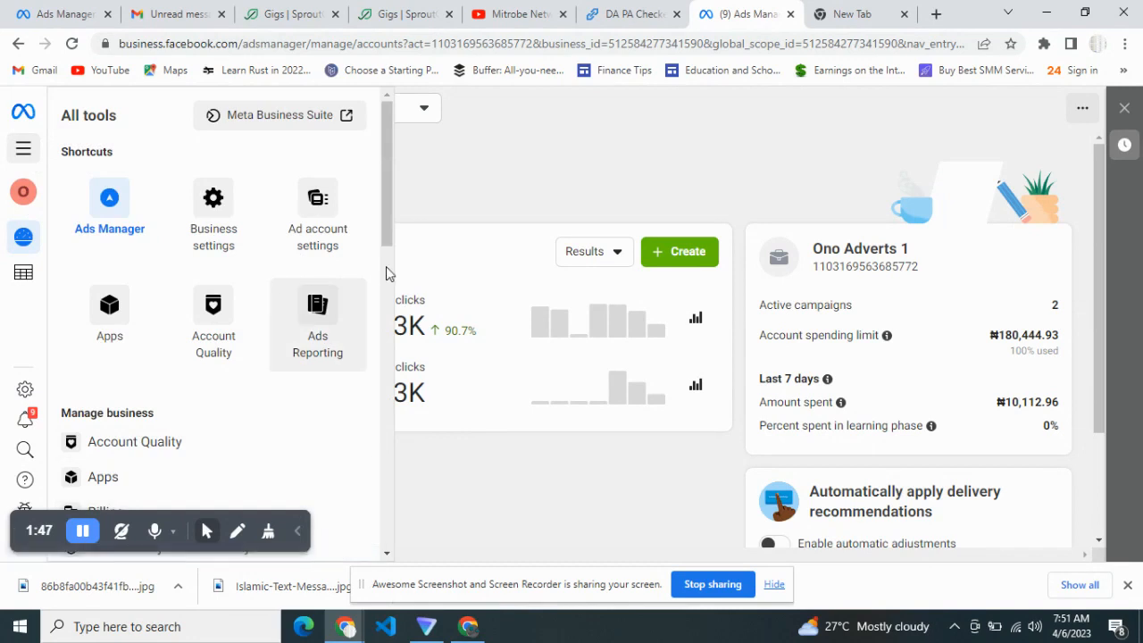
scroll("down", 3)
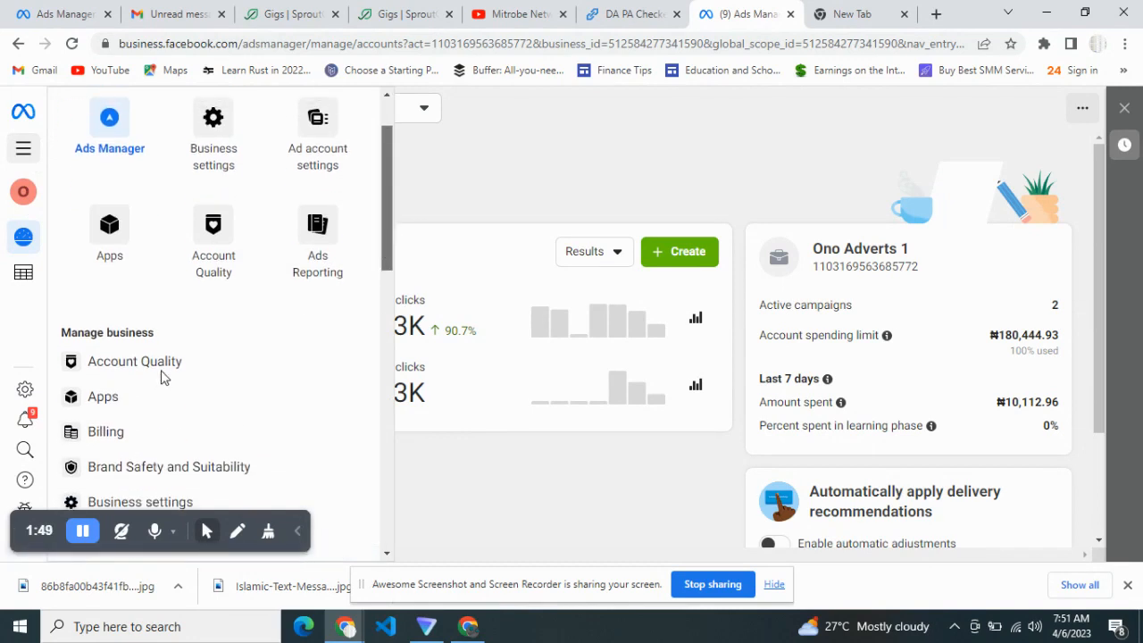
left_click(105, 430)
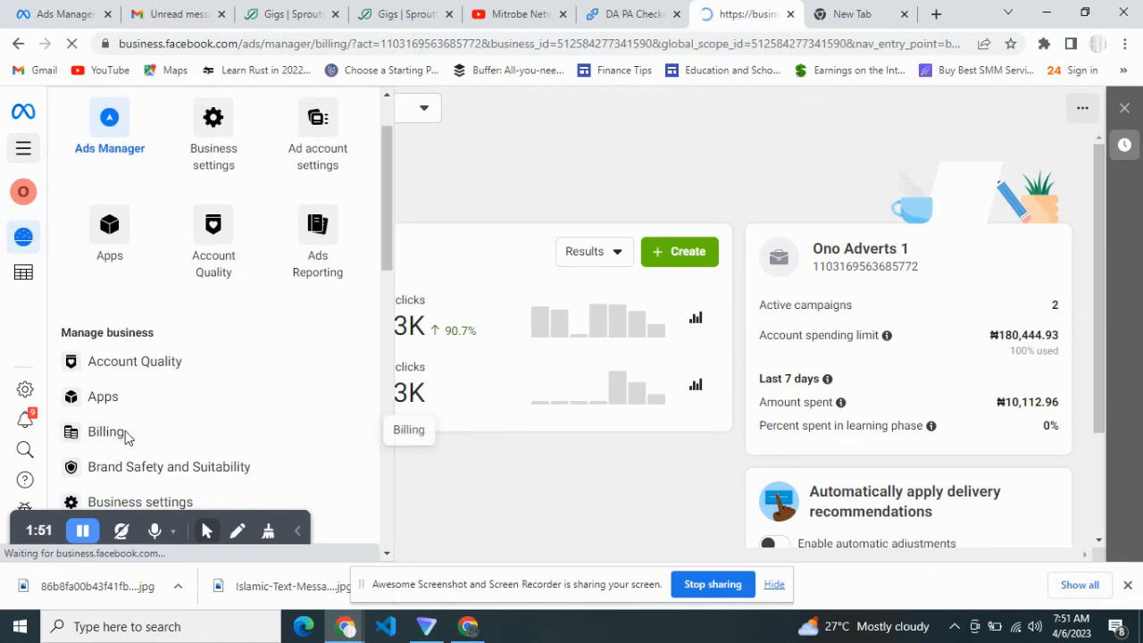
left_click(108, 431)
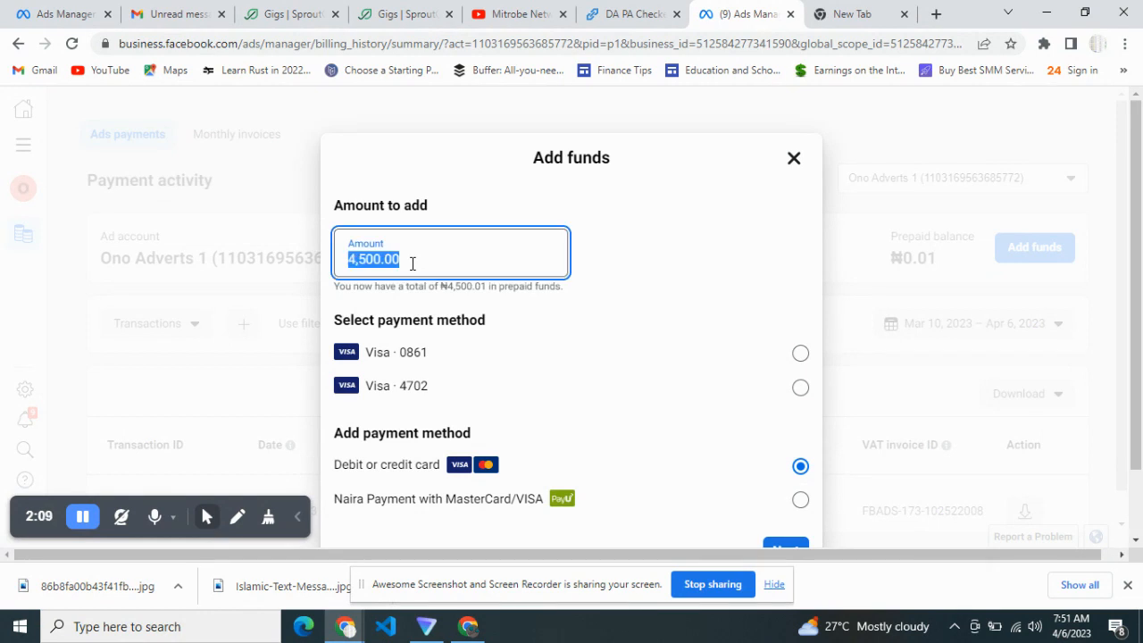
- Enter 1000 as the Add funds amount for the prepaid balance
type("1")
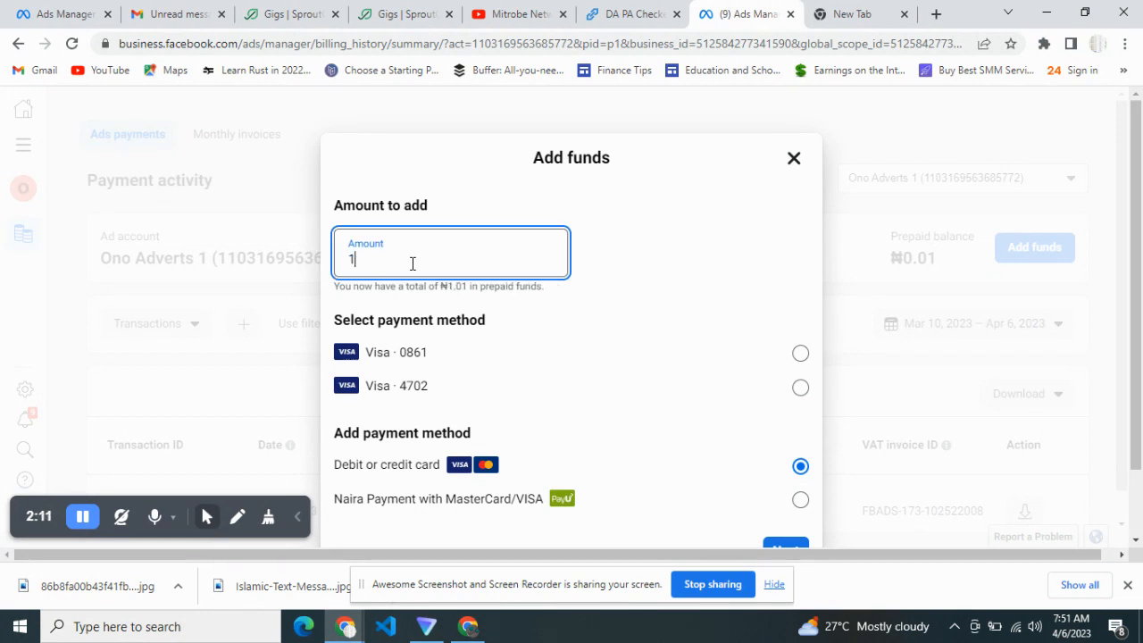
type("000")
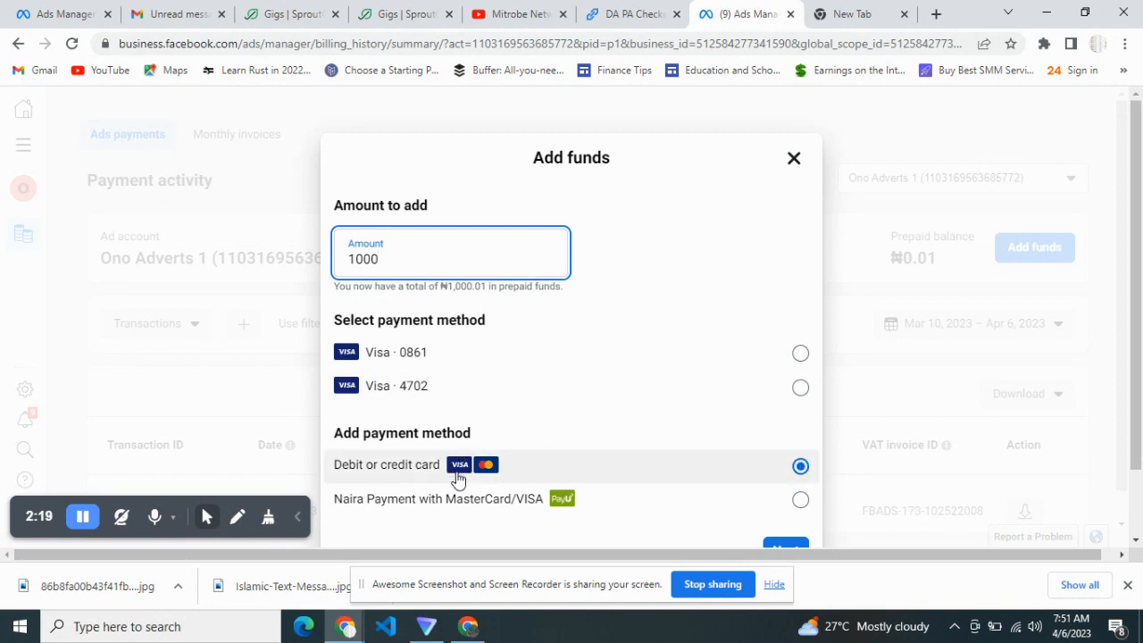
mouse_move(397, 468)
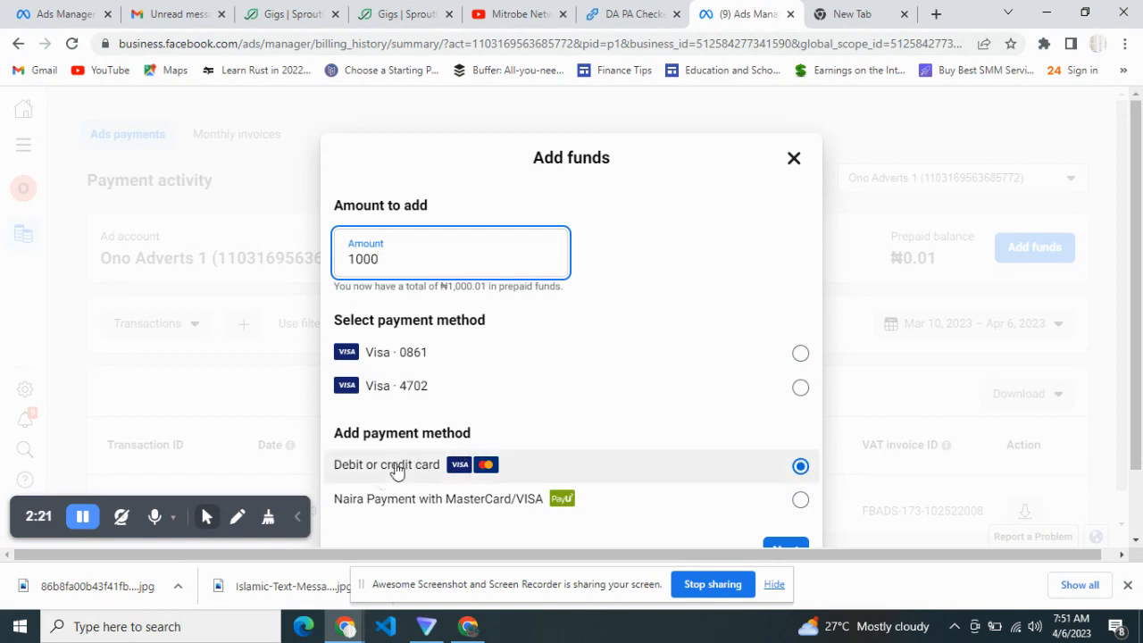
mouse_move(348, 471)
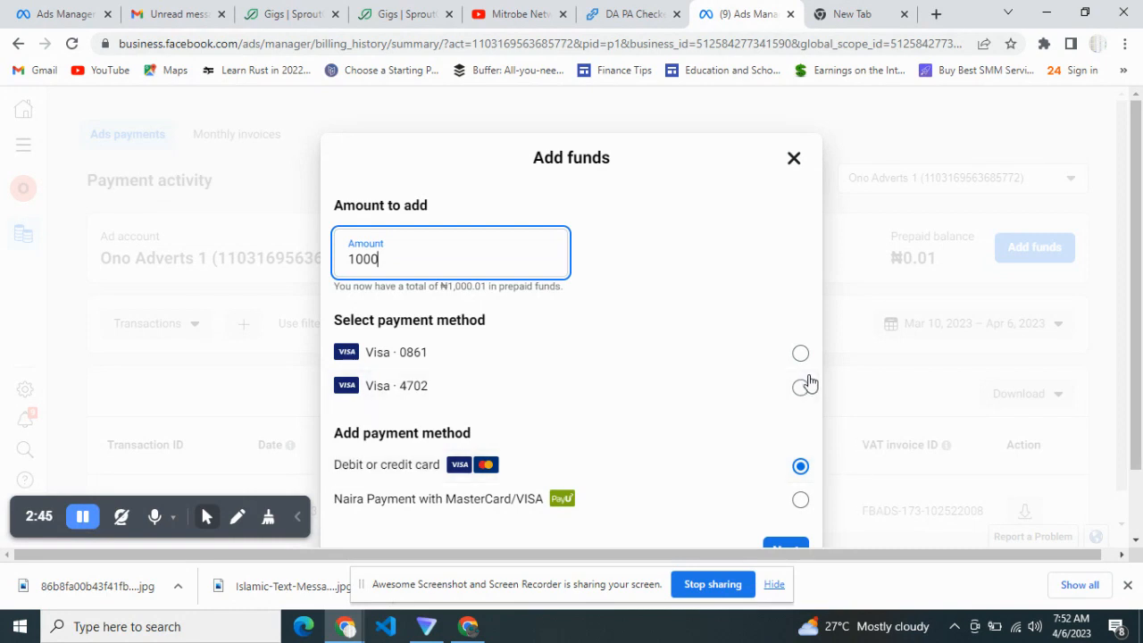
mouse_move(807, 414)
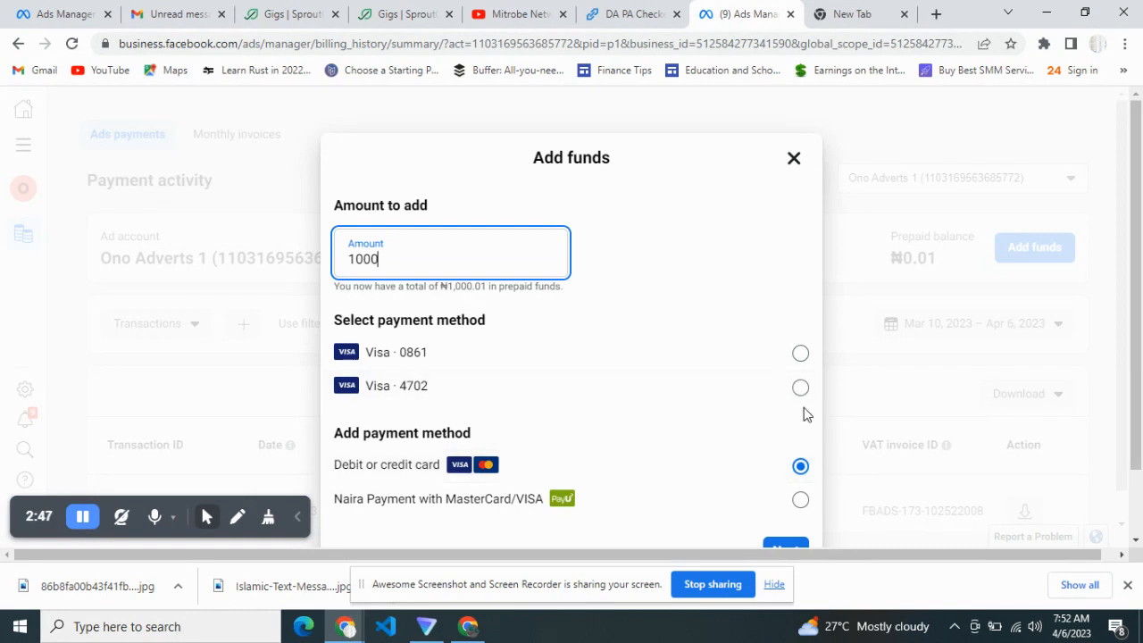
mouse_move(801, 400)
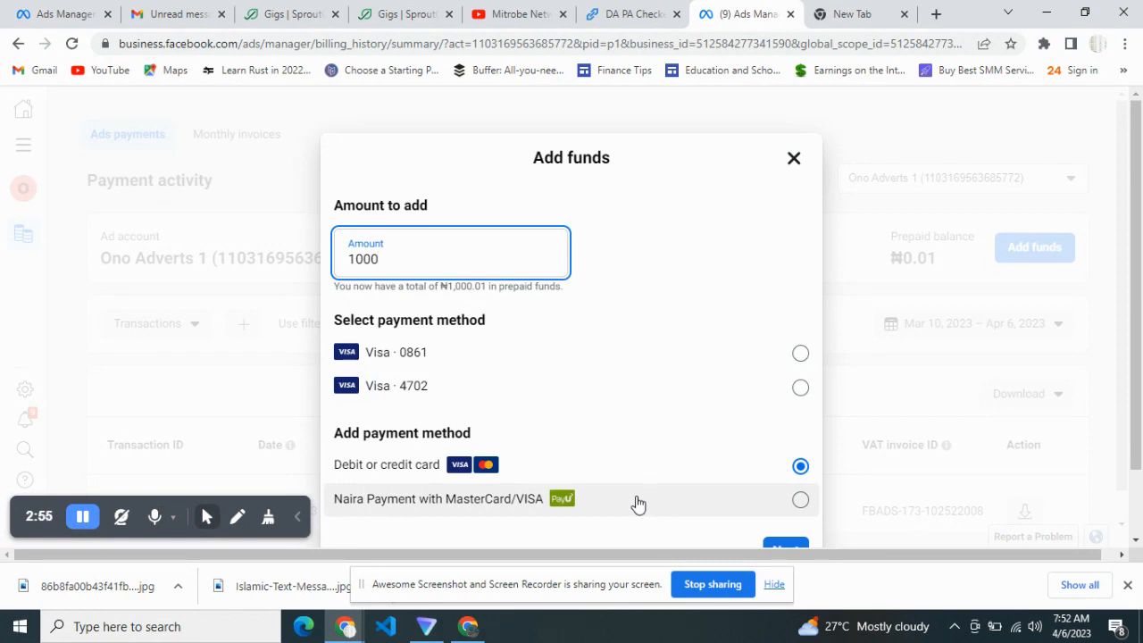
mouse_move(789, 507)
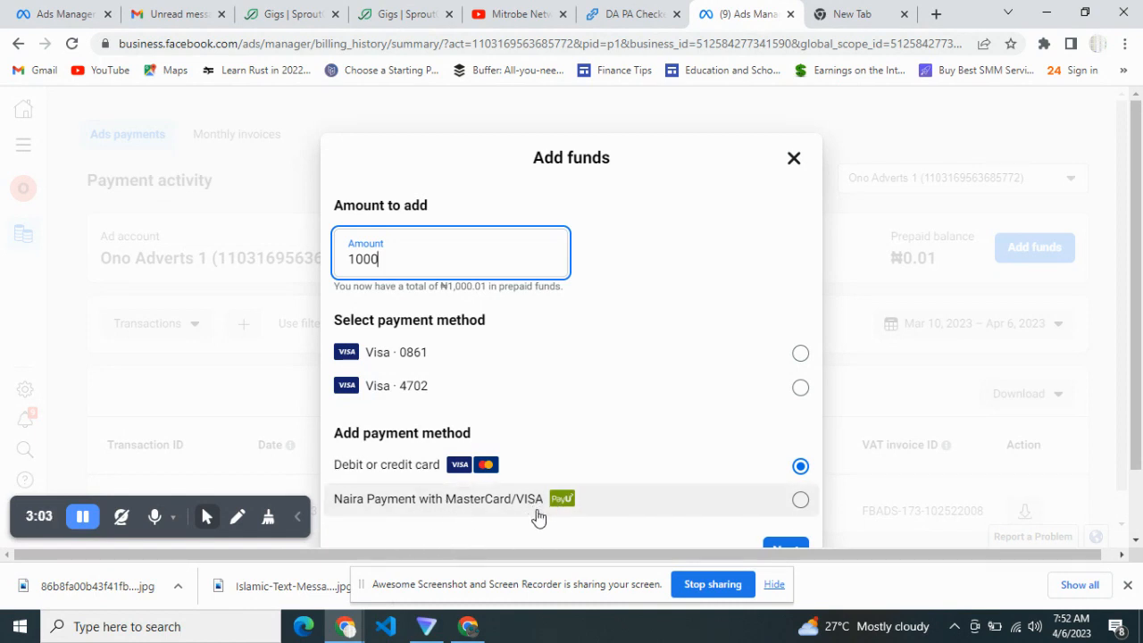
mouse_move(671, 527)
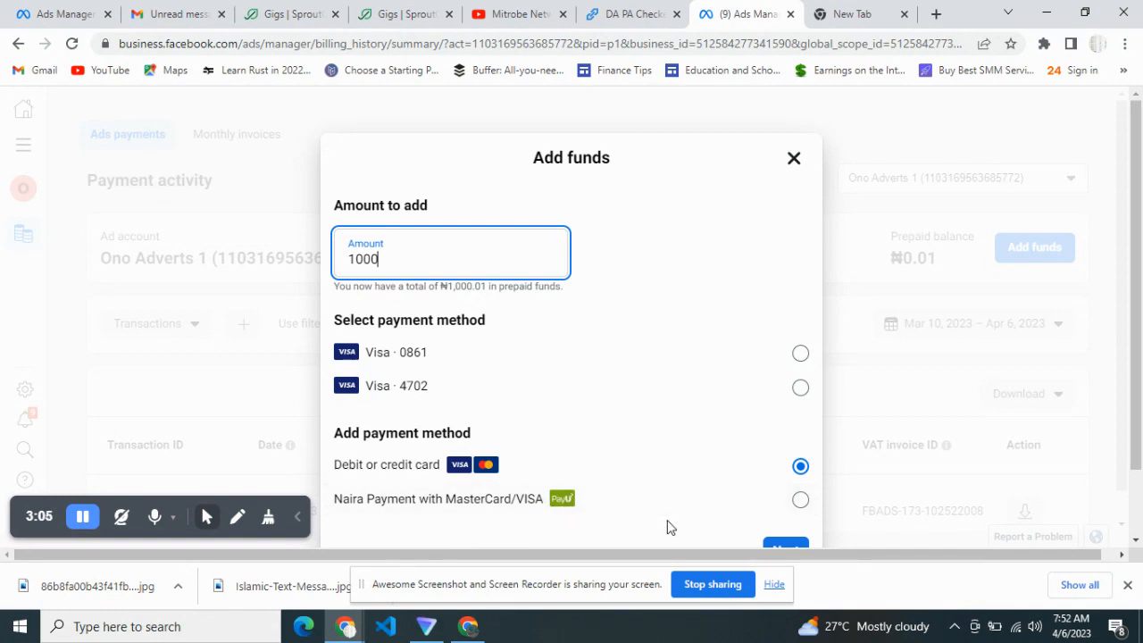
- Pick Naira Payment with MasterCard/VISA and proceed to the PayU continuation for ₦1,000
left_click(800, 500)
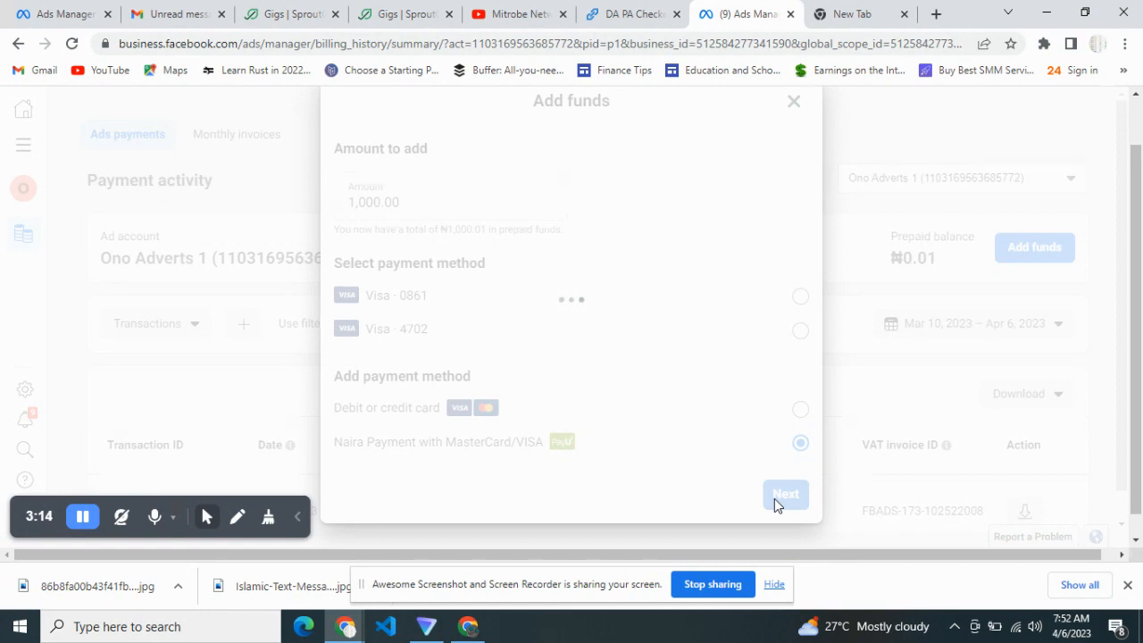
left_click(786, 493)
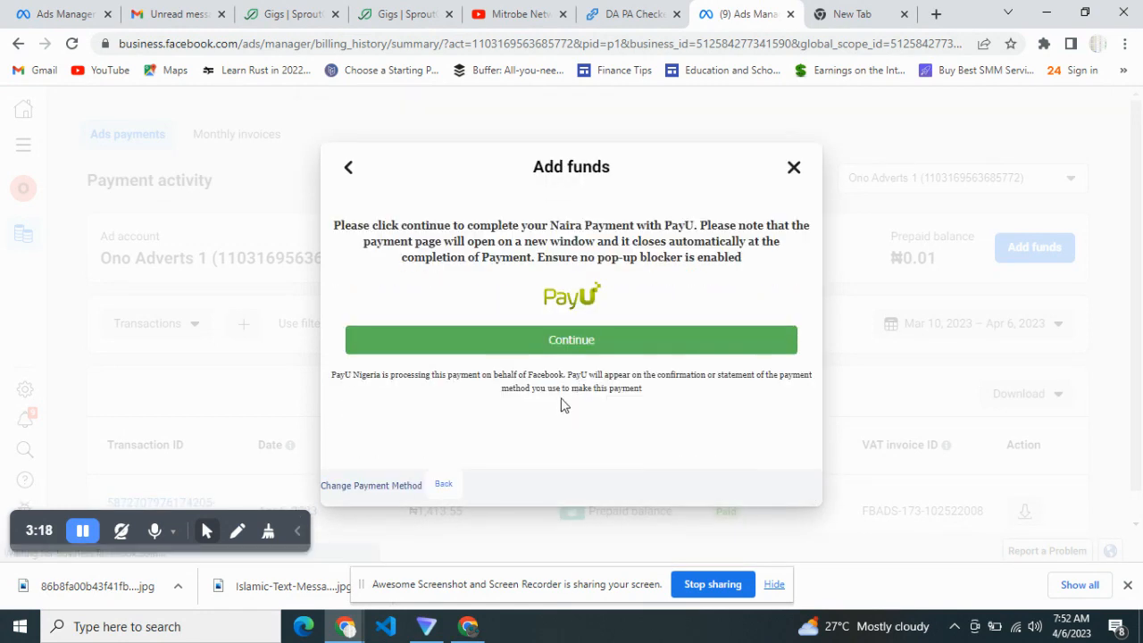
- Continue to PayU, pay NGN 1,000 by card with number, expiry and CVV, and submit for verification
left_click(571, 339)
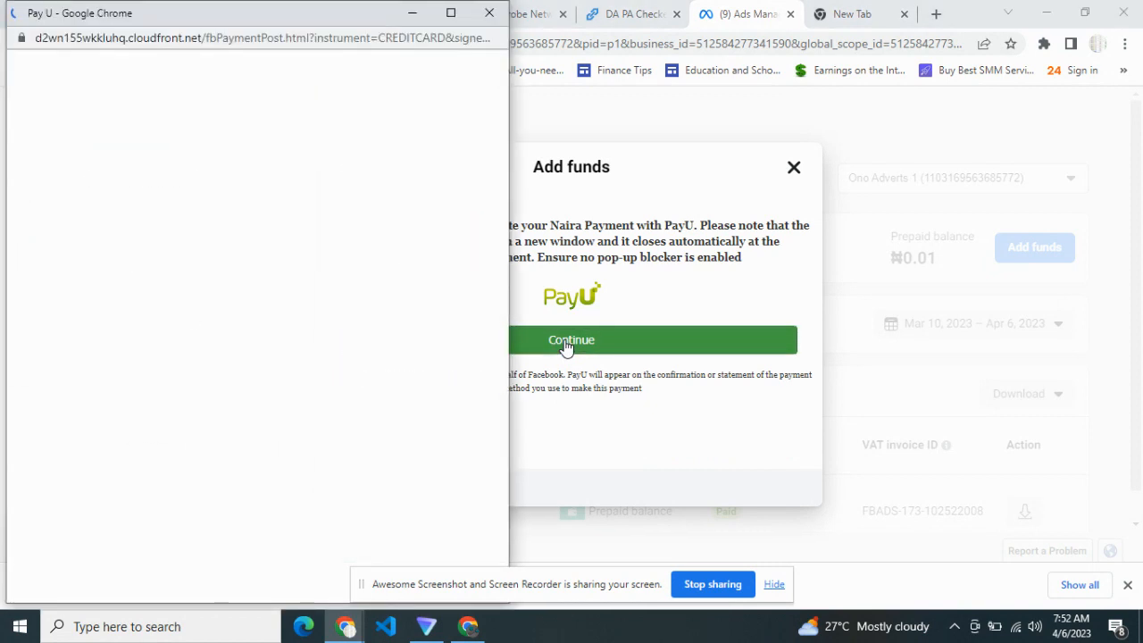
left_click(572, 339)
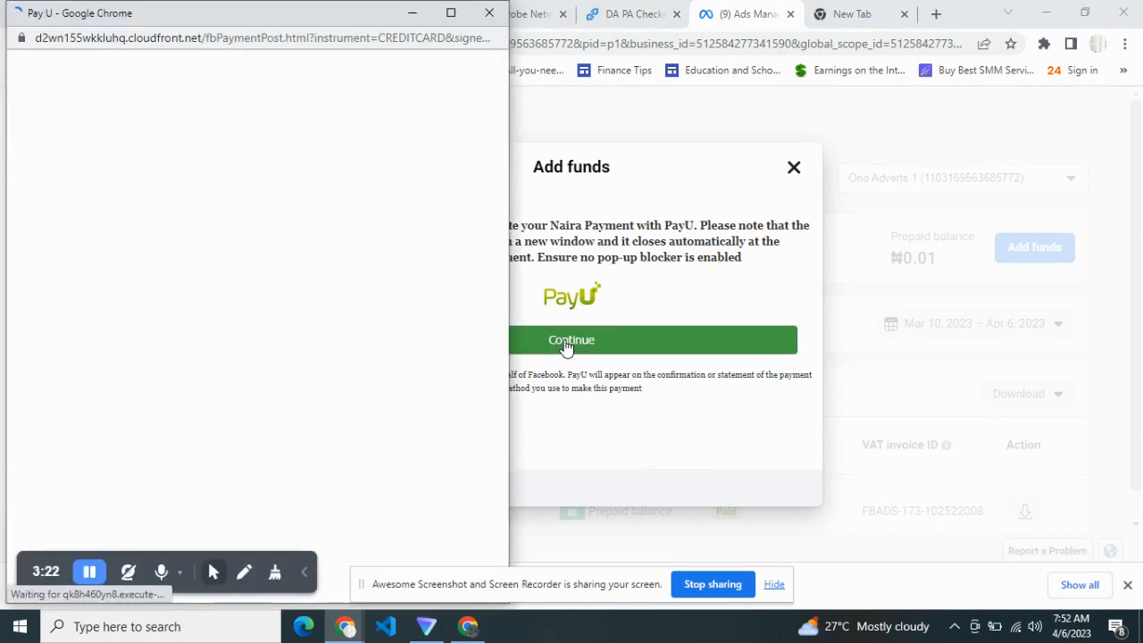
left_click(571, 339)
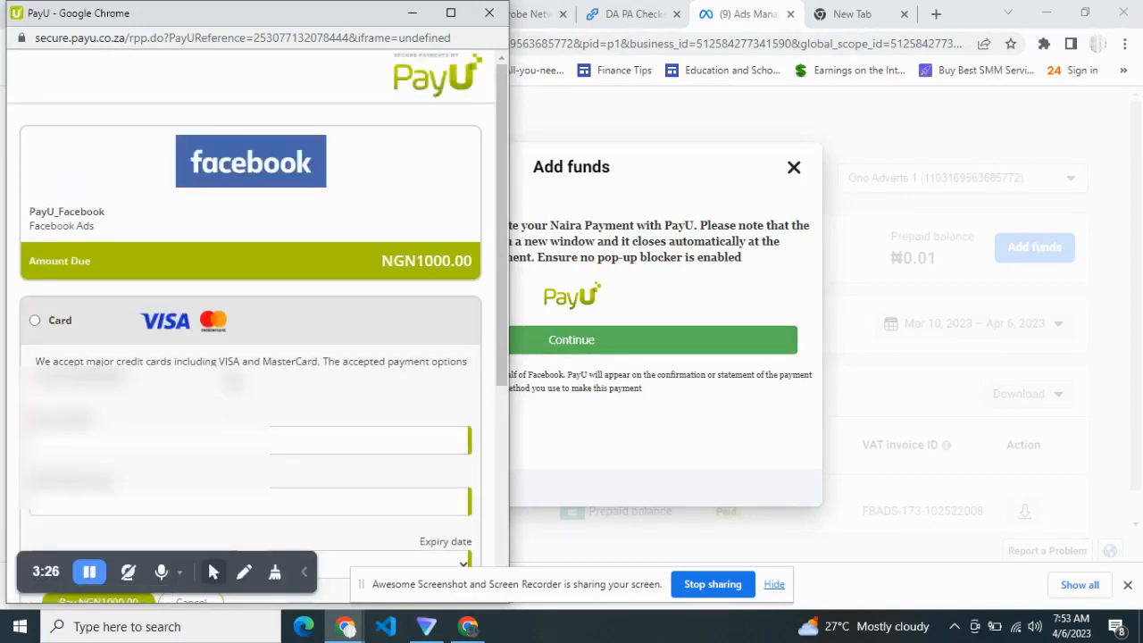
left_click(34, 320)
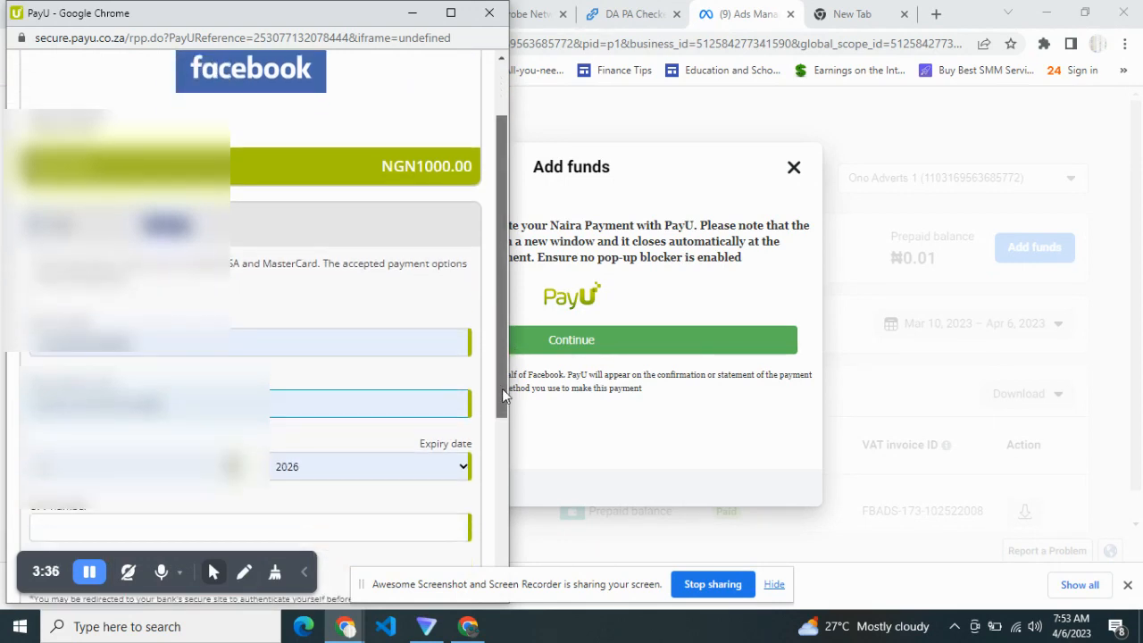
scroll("down", 3)
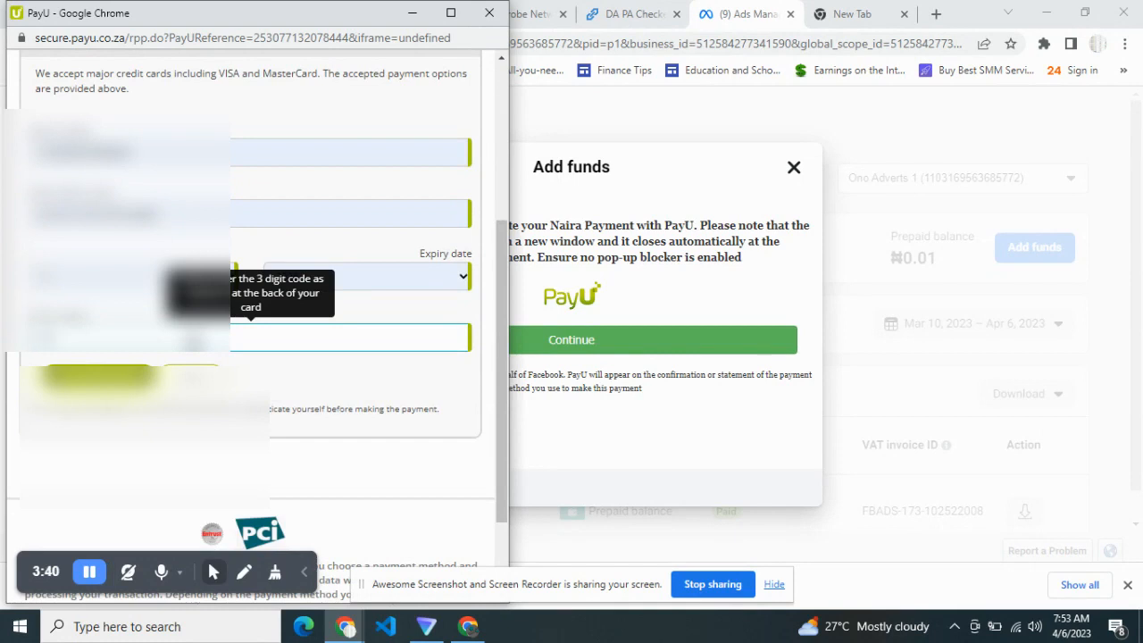
left_click(366, 275)
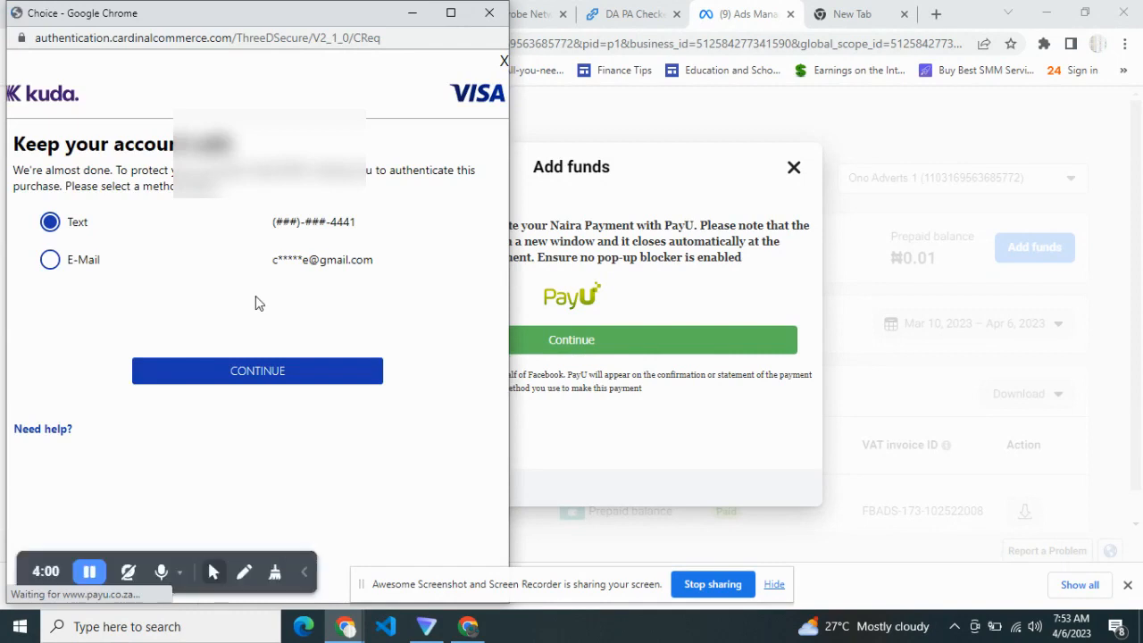
left_click(258, 369)
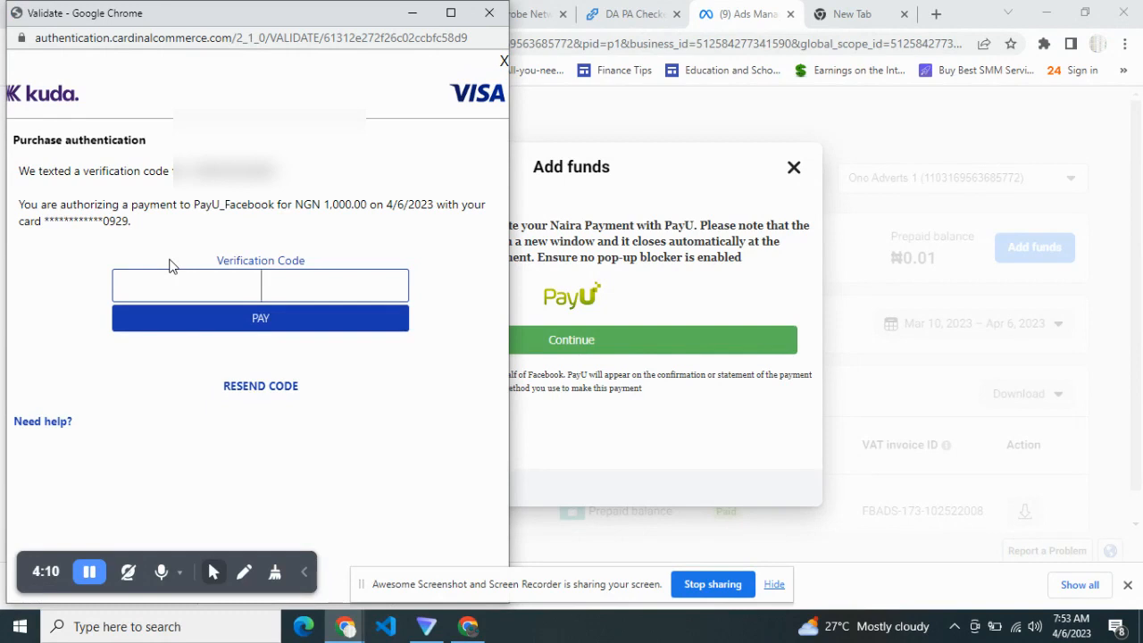
left_click(261, 286)
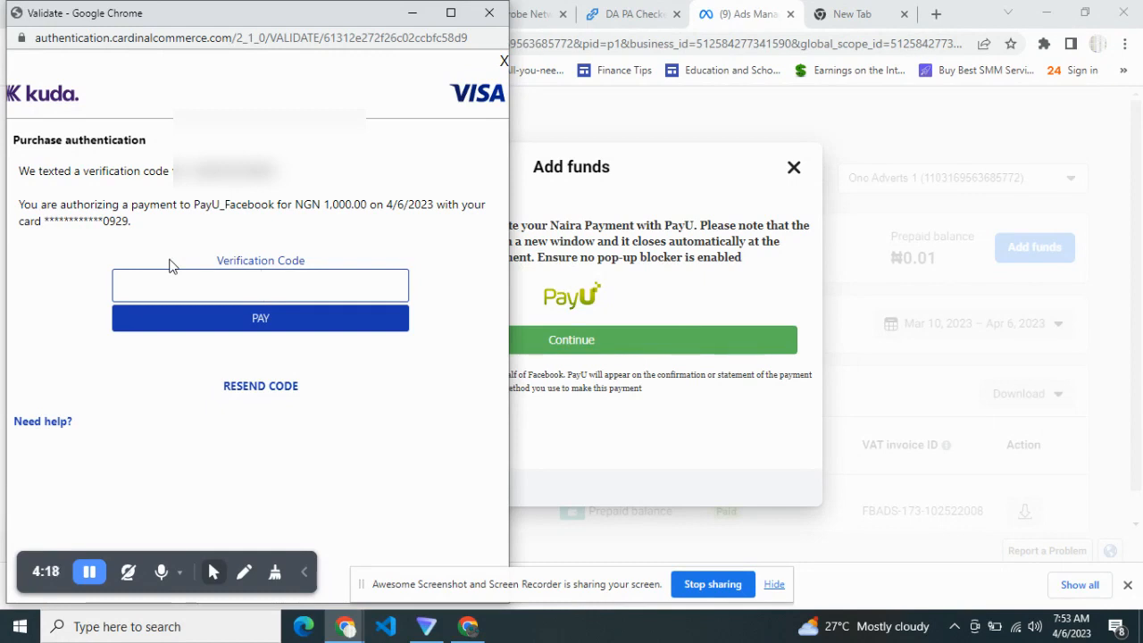
left_click(261, 285)
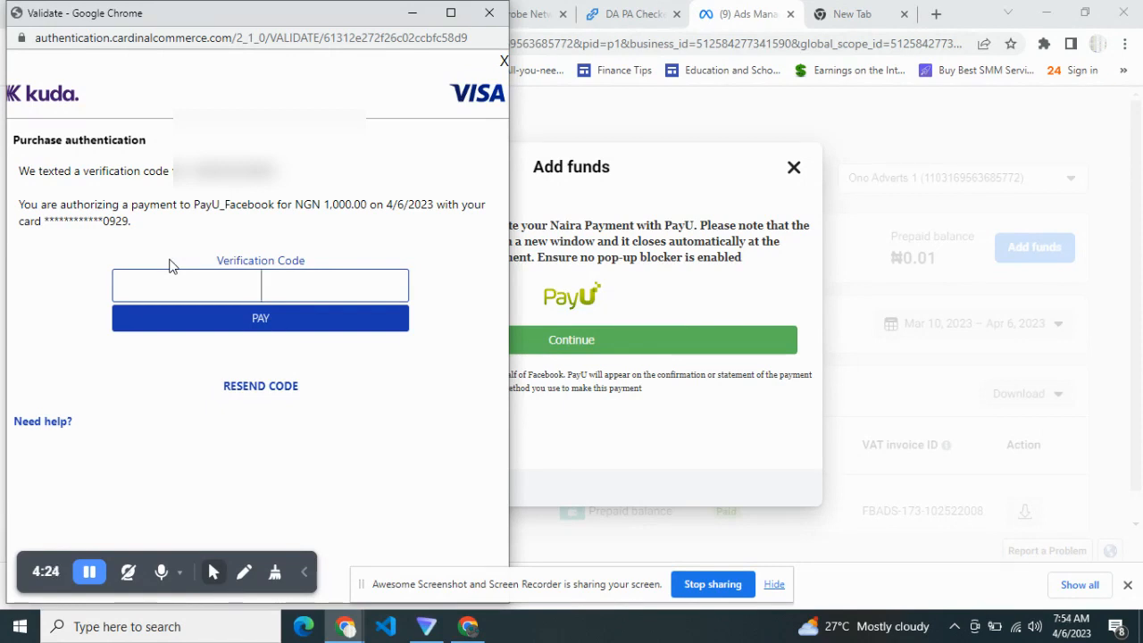
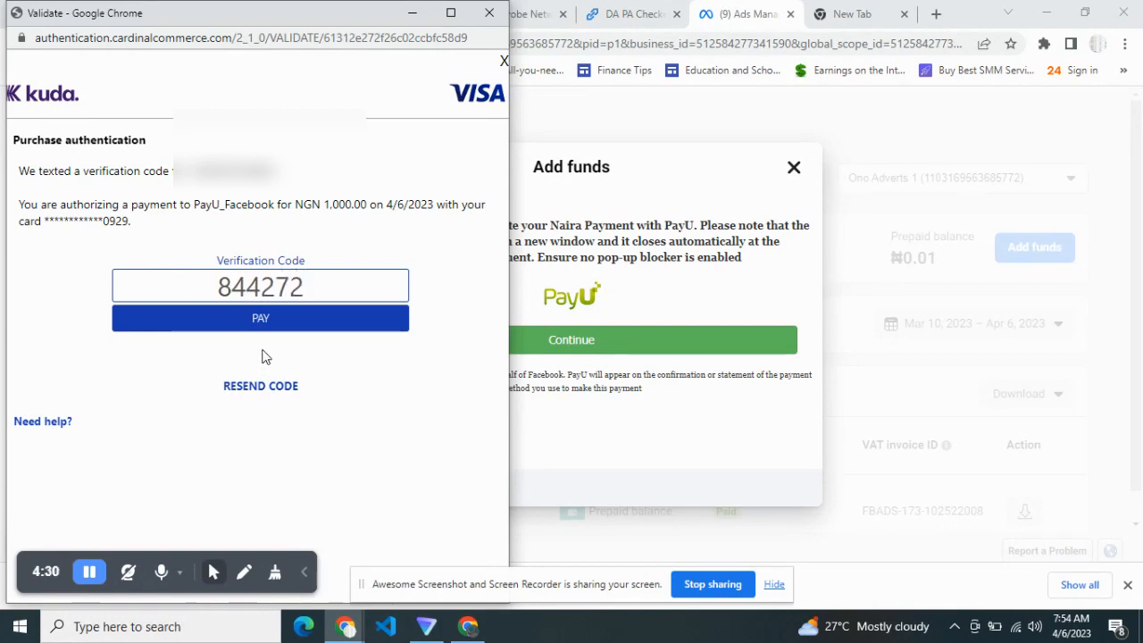
left_click(261, 318)
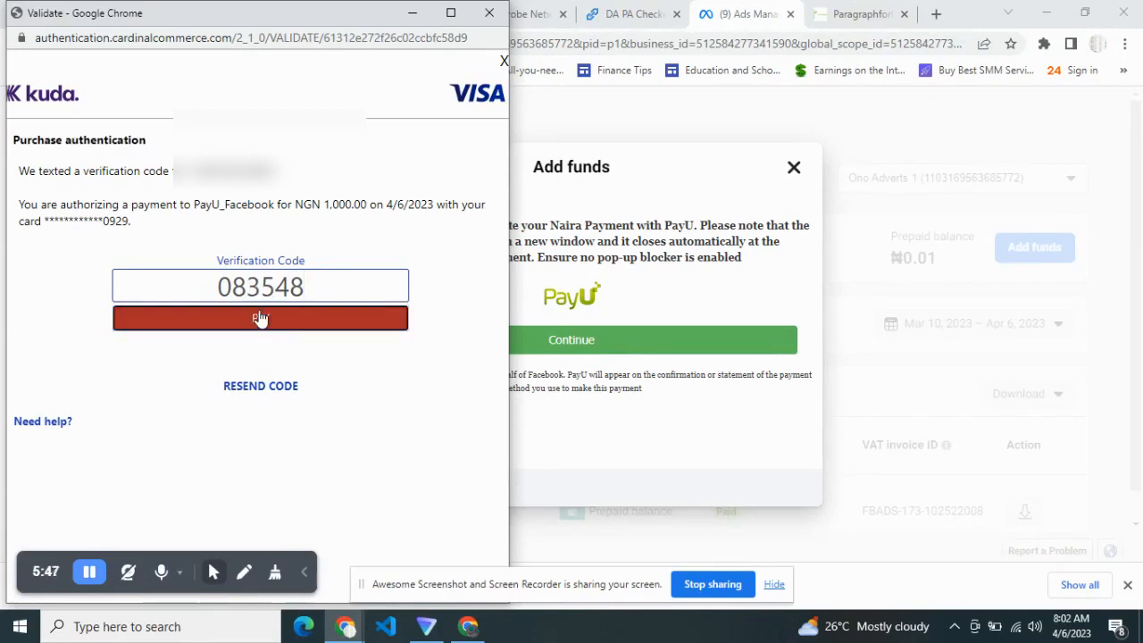
left_click(261, 317)
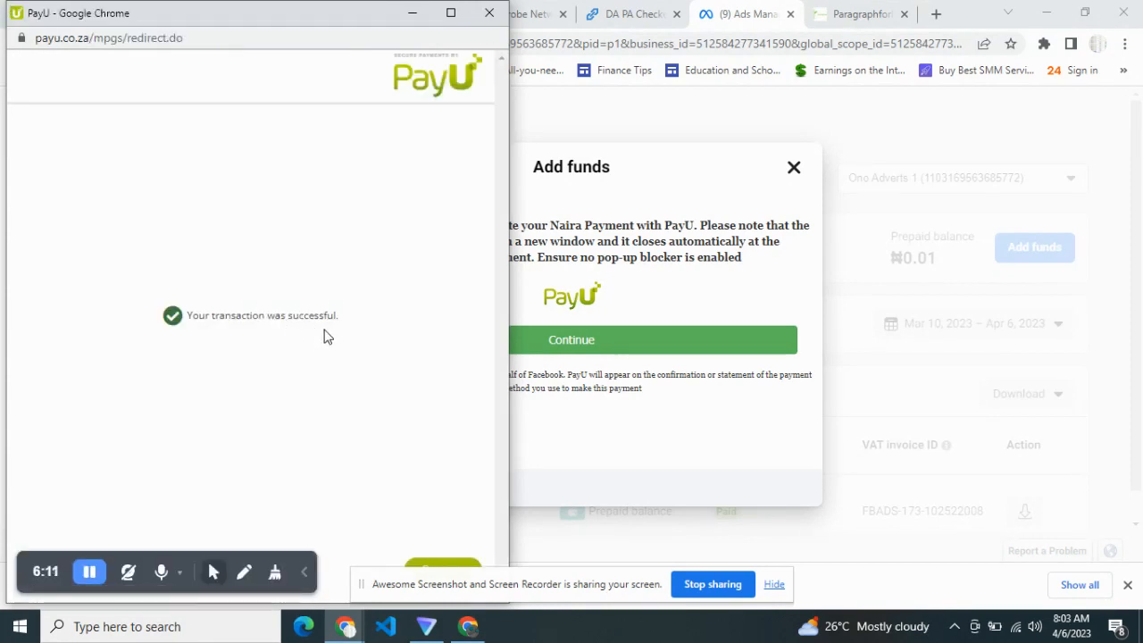
mouse_move(280, 396)
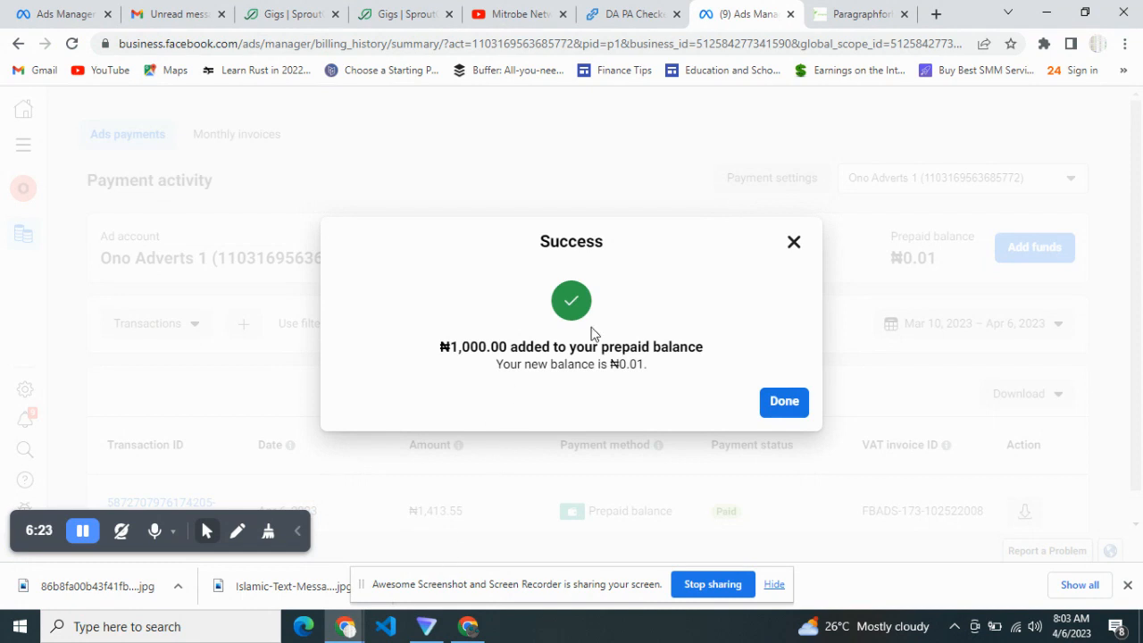
mouse_move(497, 350)
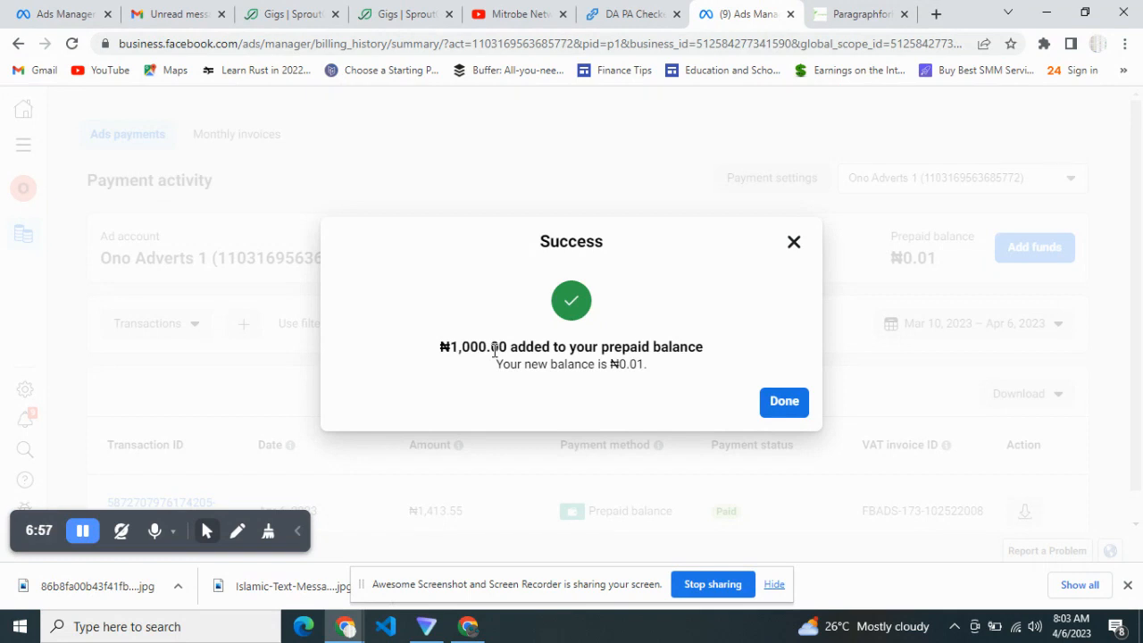
mouse_move(718, 407)
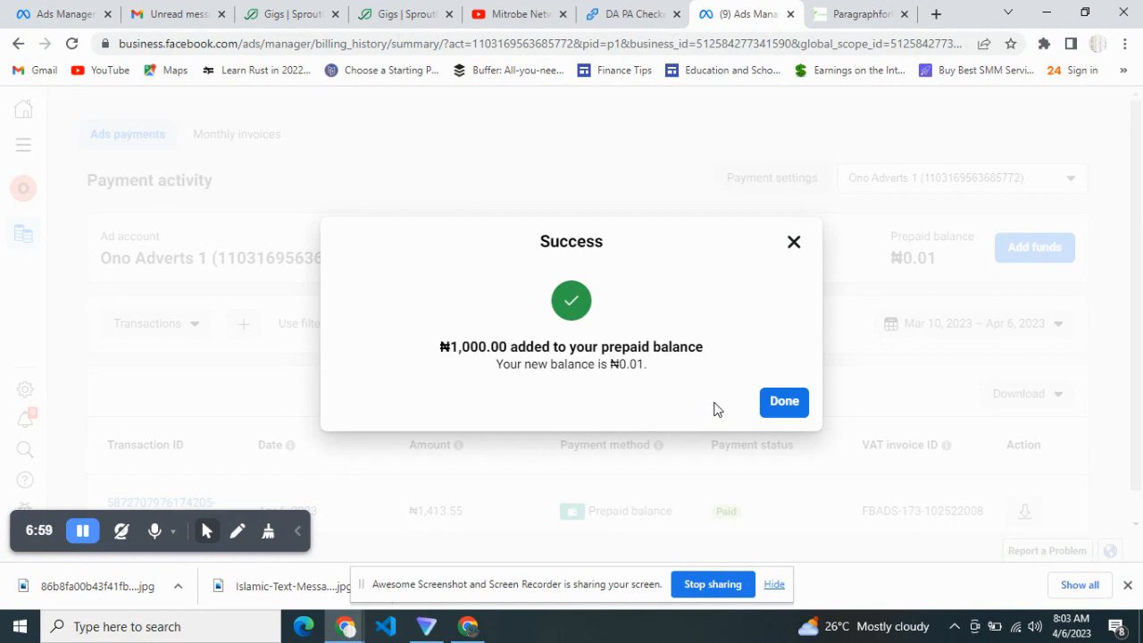